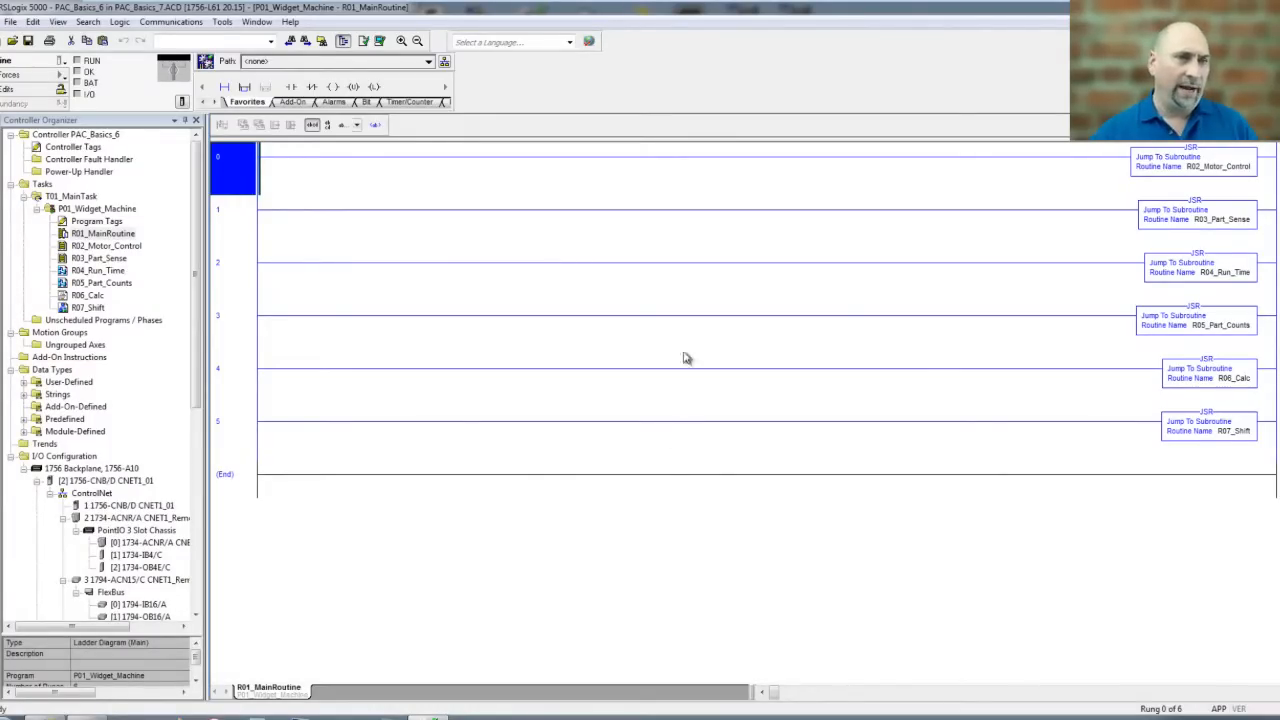
# Export the P01_Widget_Machine program to a P01_Widget_Machine.L5X file, keeping the default name
pyautogui.click(98, 208)
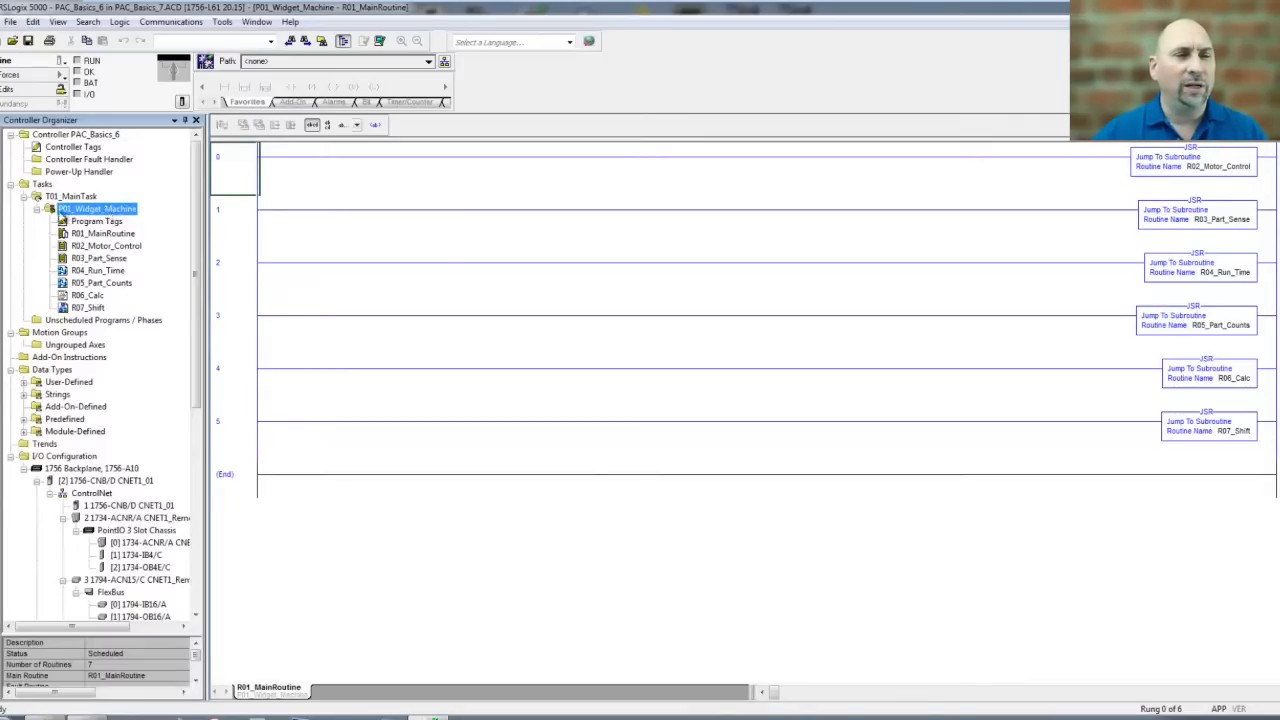
pyautogui.rightClick(96, 208)
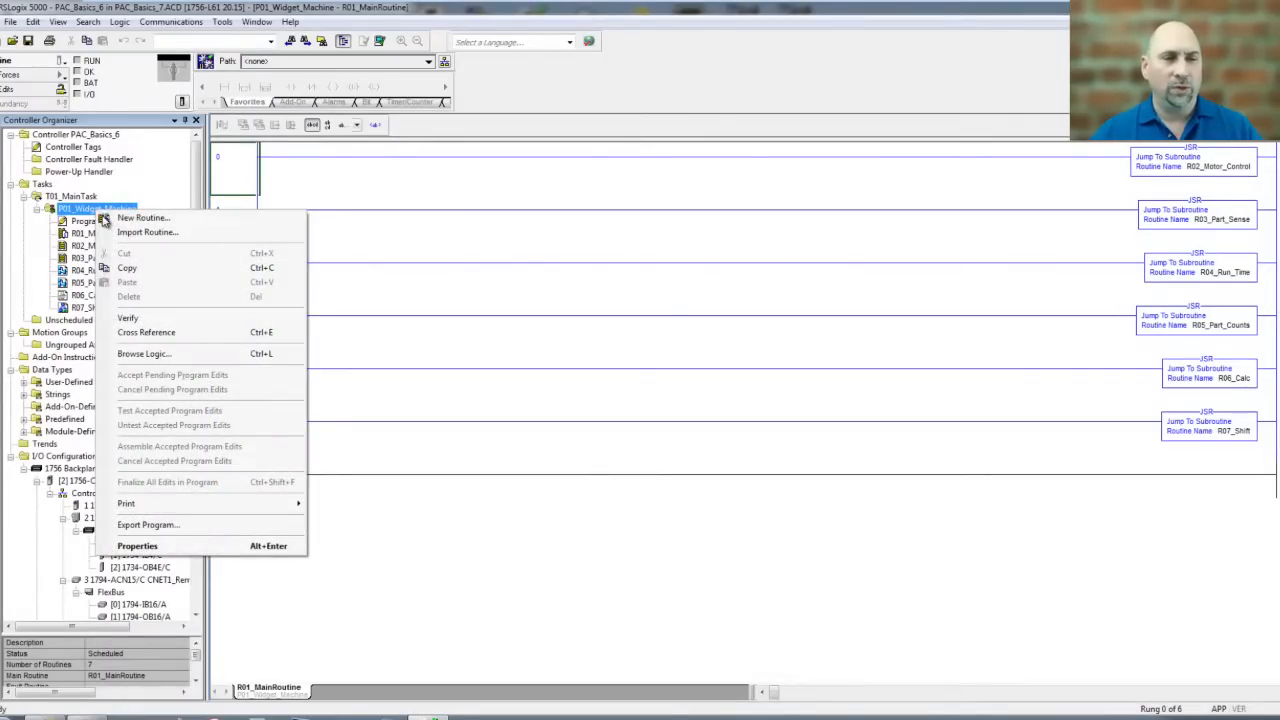
pyautogui.moveTo(184, 500)
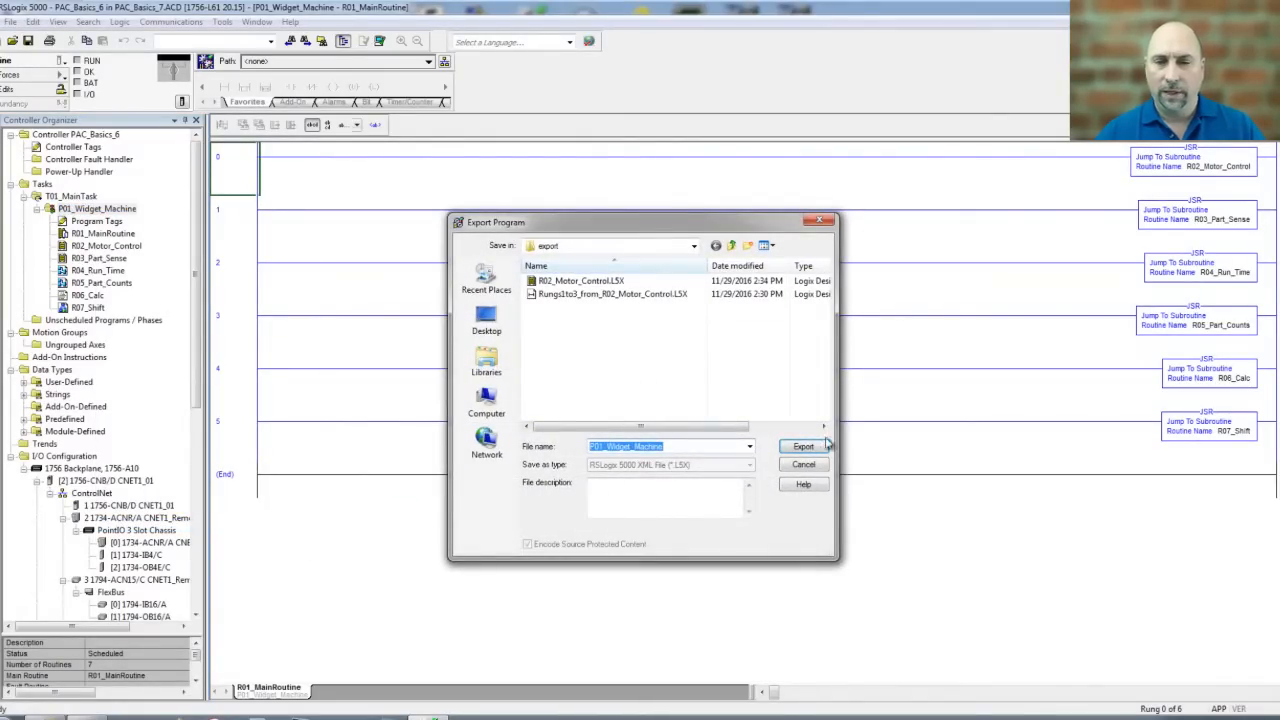
pyautogui.click(803, 446)
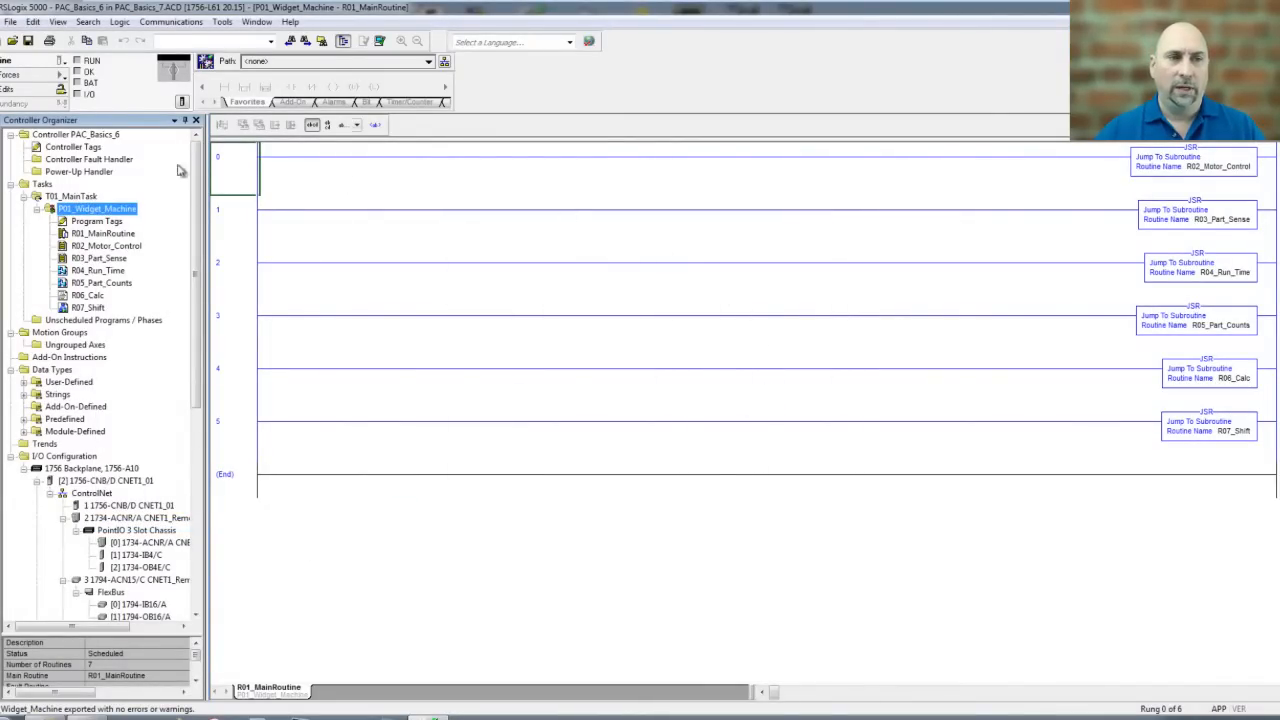
# Import the exported P01_Widget_Machine.L5X file into the T01_MainTask task as a new program
pyautogui.rightClick(97, 208)
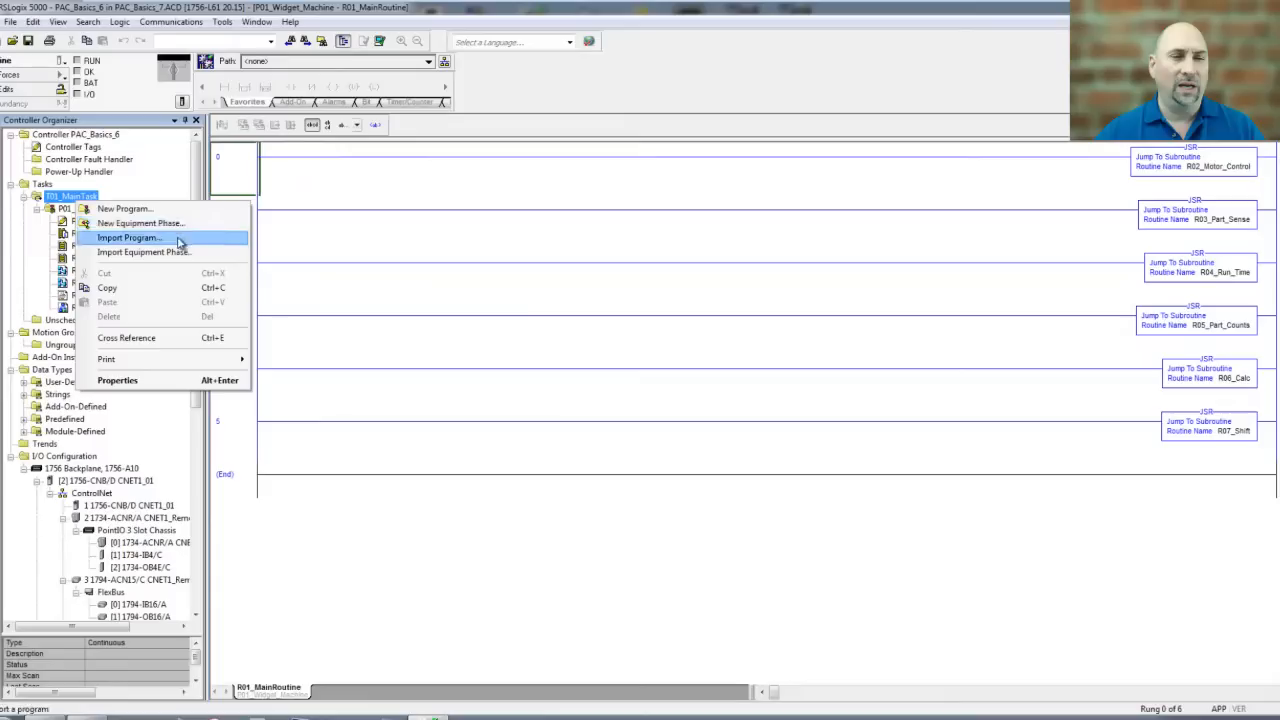
pyautogui.click(129, 238)
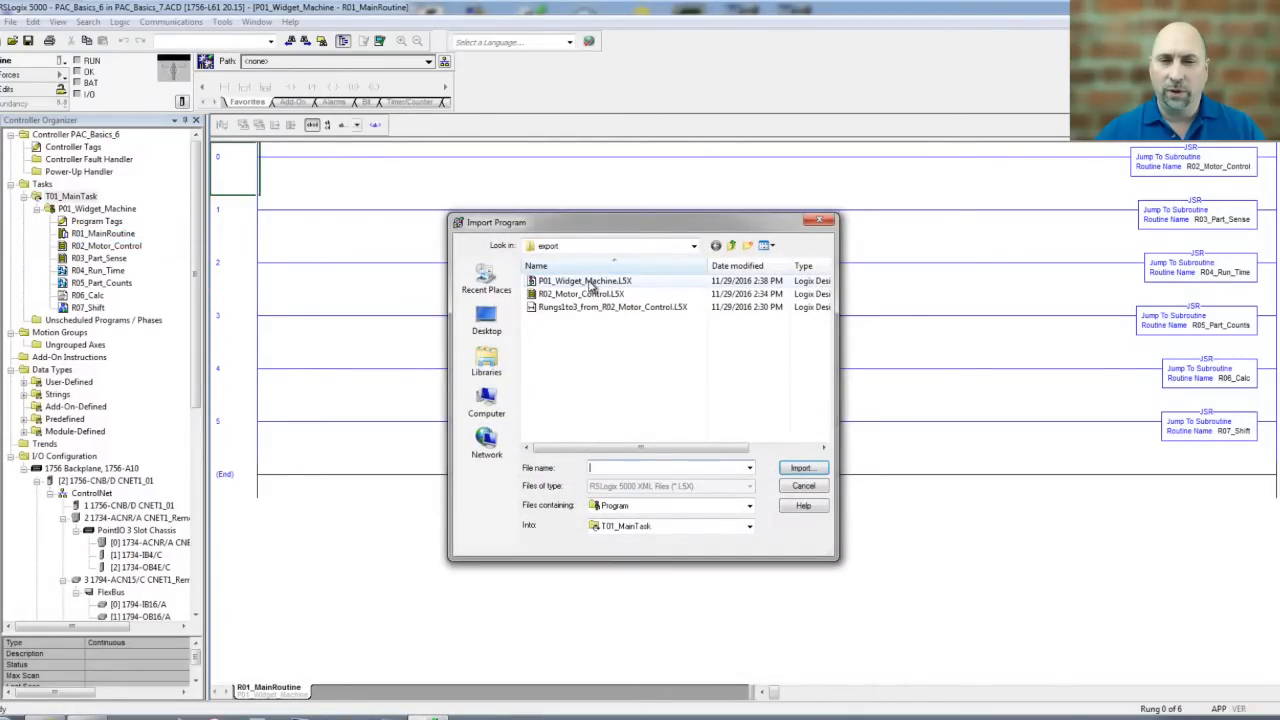
pyautogui.click(585, 280)
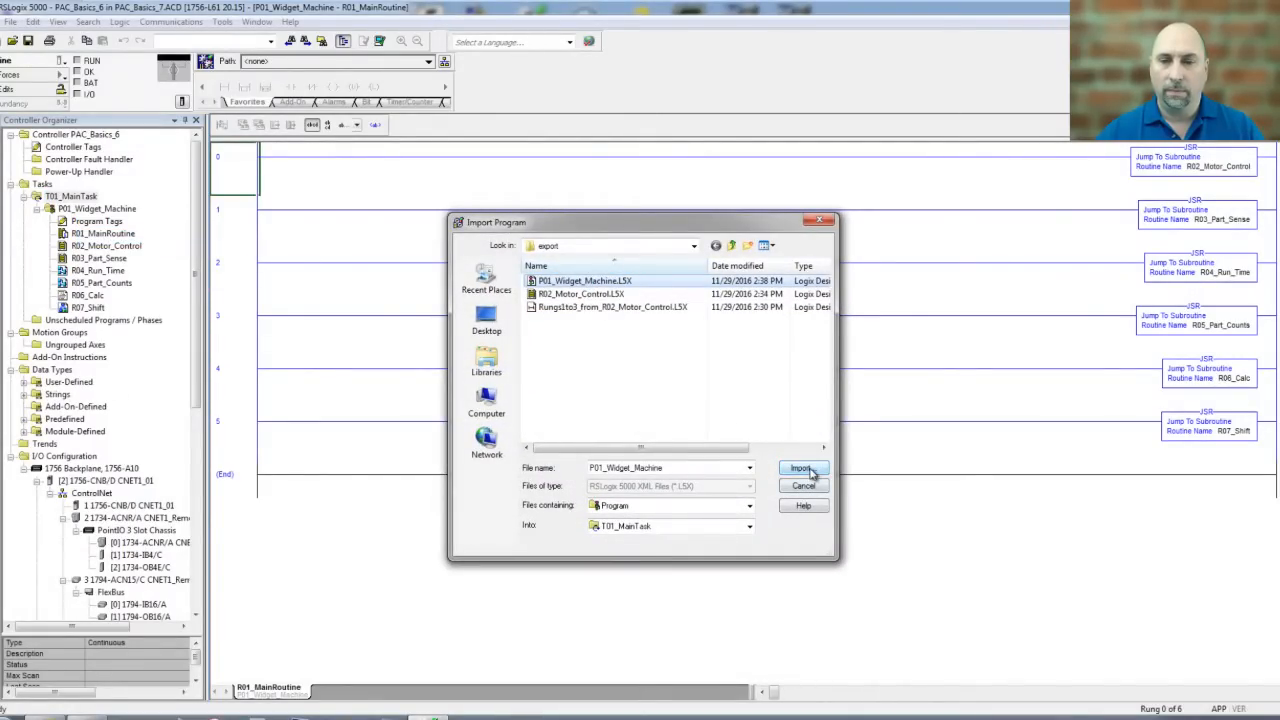
pyautogui.click(802, 468)
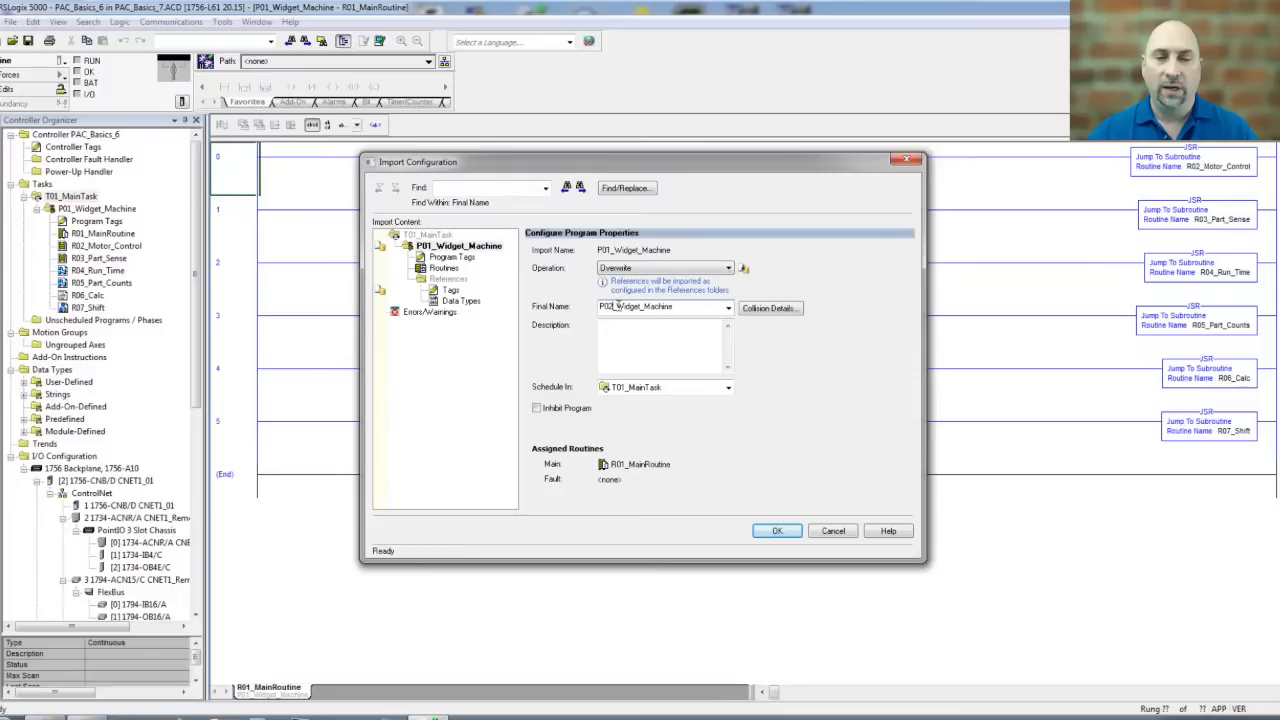
# Name the imported program P02_Gadget_Machine, review its program tags, and confirm the import
pyautogui.write('P02_Gadget_Machine')
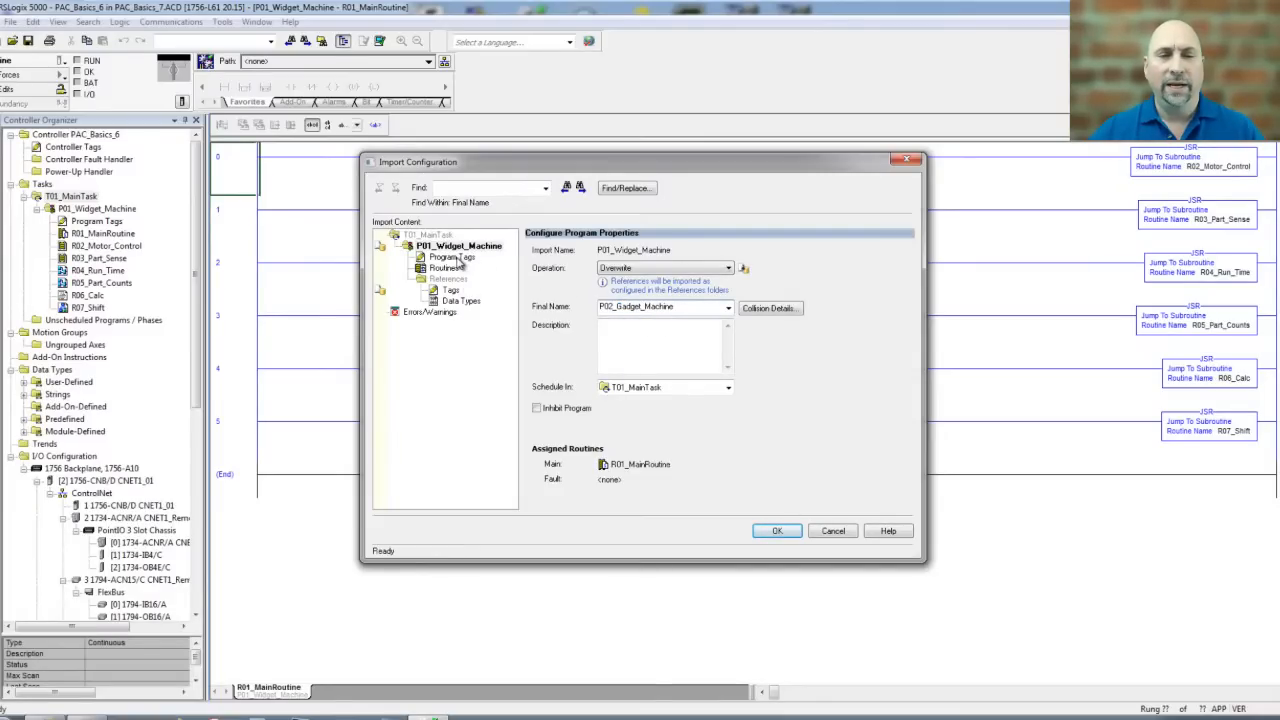
pyautogui.click(452, 257)
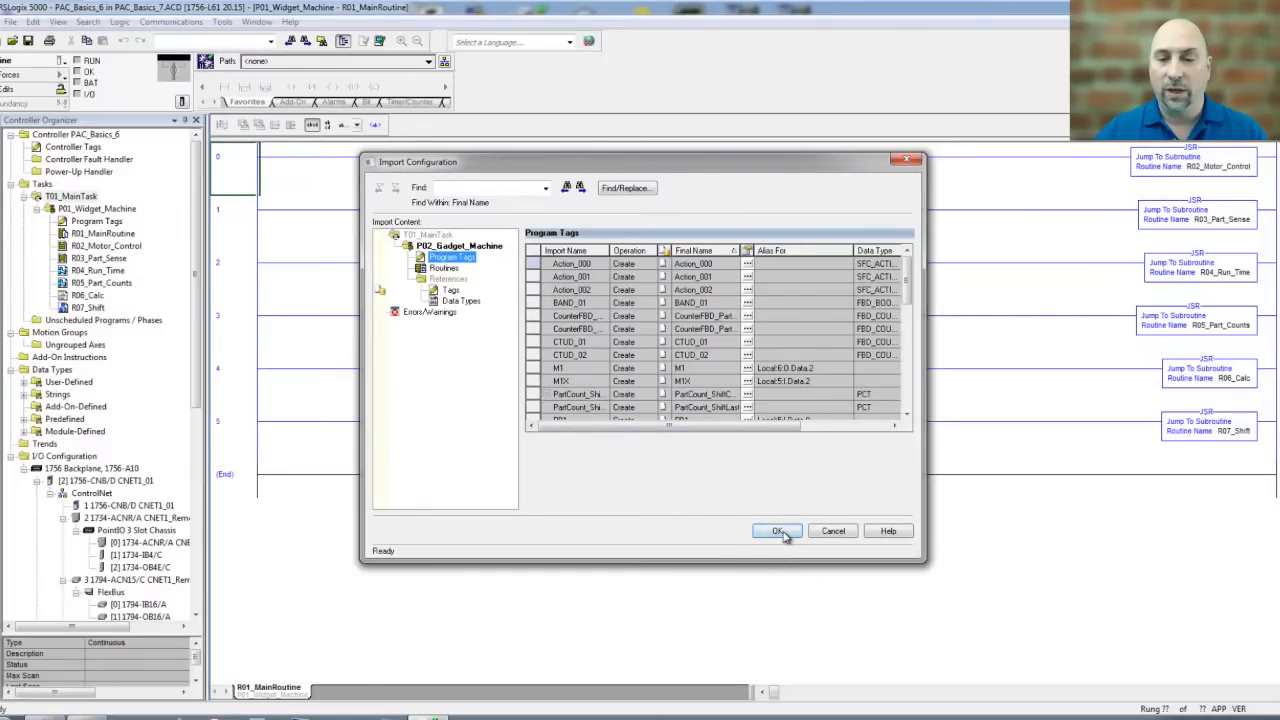
pyautogui.click(778, 531)
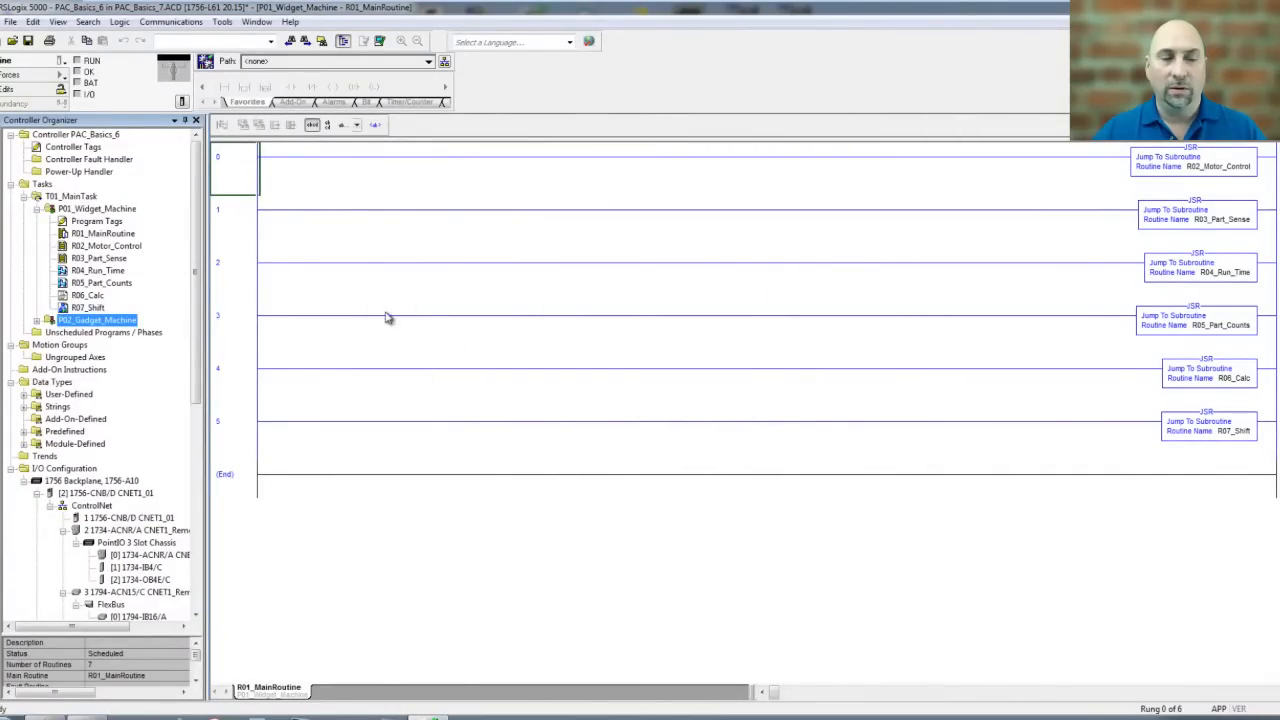
# Expand P02_Gadget_Machine in the Controller Organizer and bring up its Program Tags
pyautogui.click(39, 319)
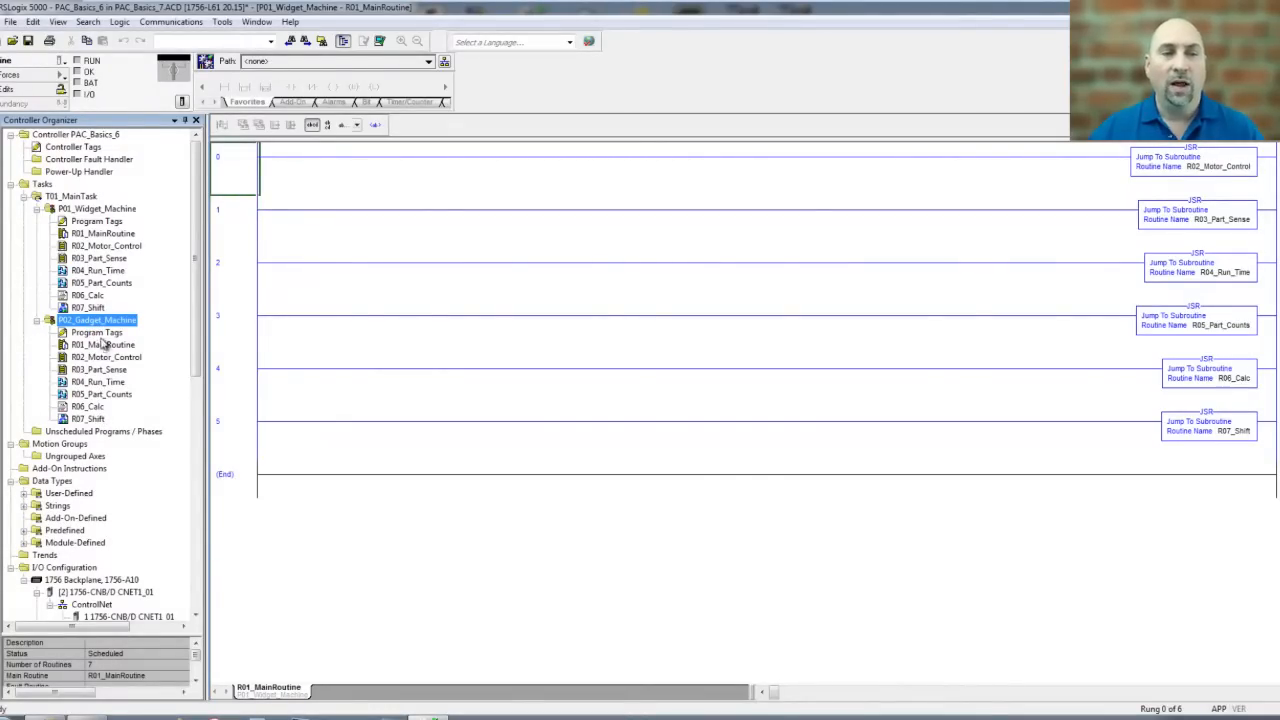
pyautogui.doubleClick(97, 332)
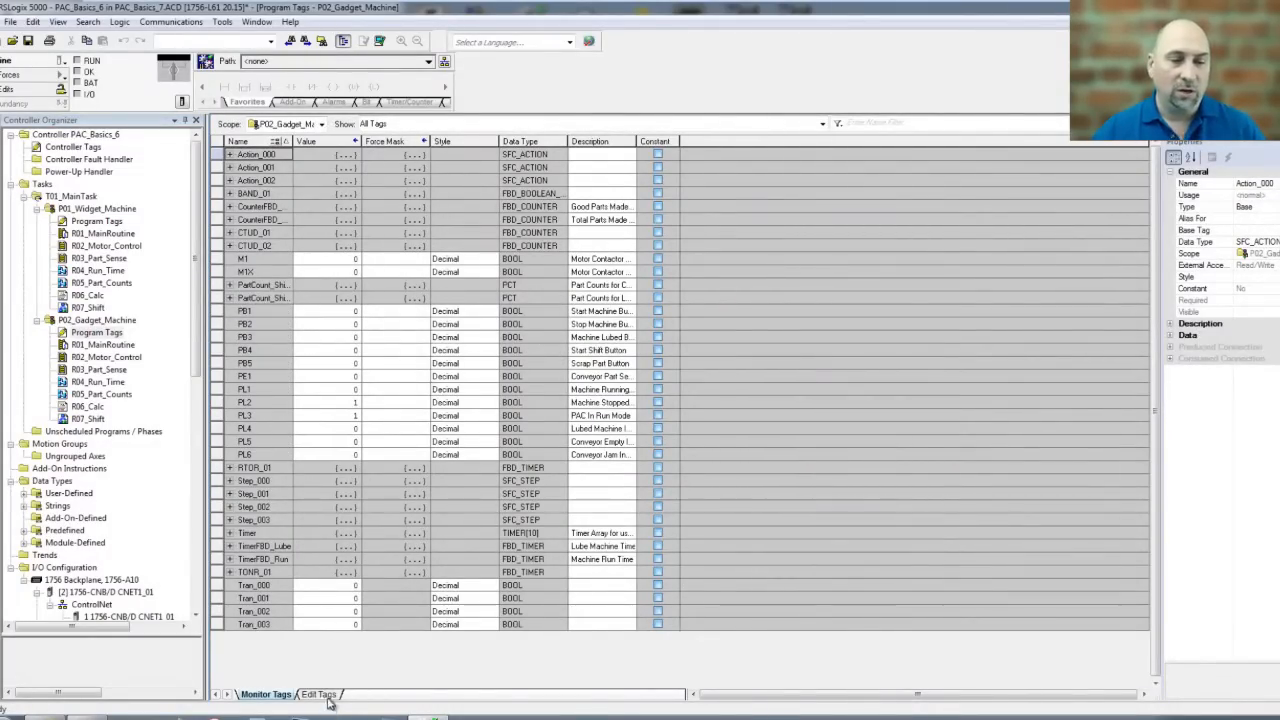
# Switch the P02_Gadget_Machine program tag list to Edit Tags mode
pyautogui.click(318, 694)
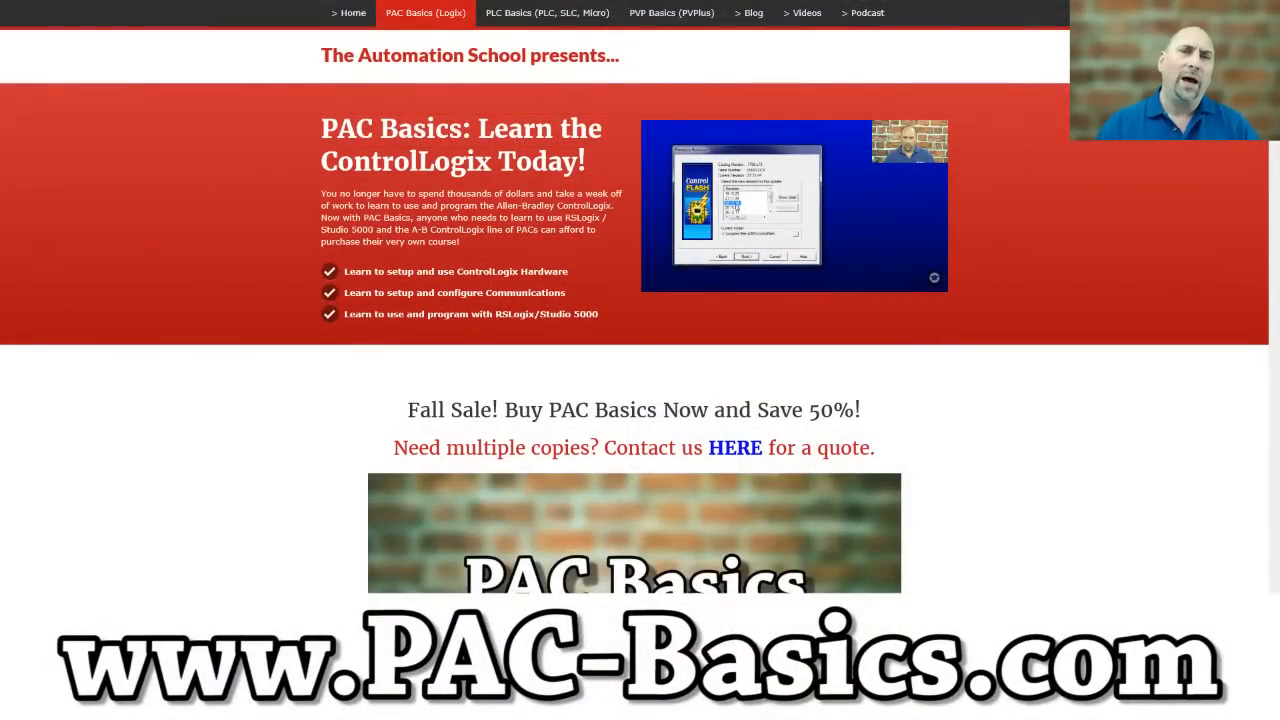
pyautogui.scroll(-3)
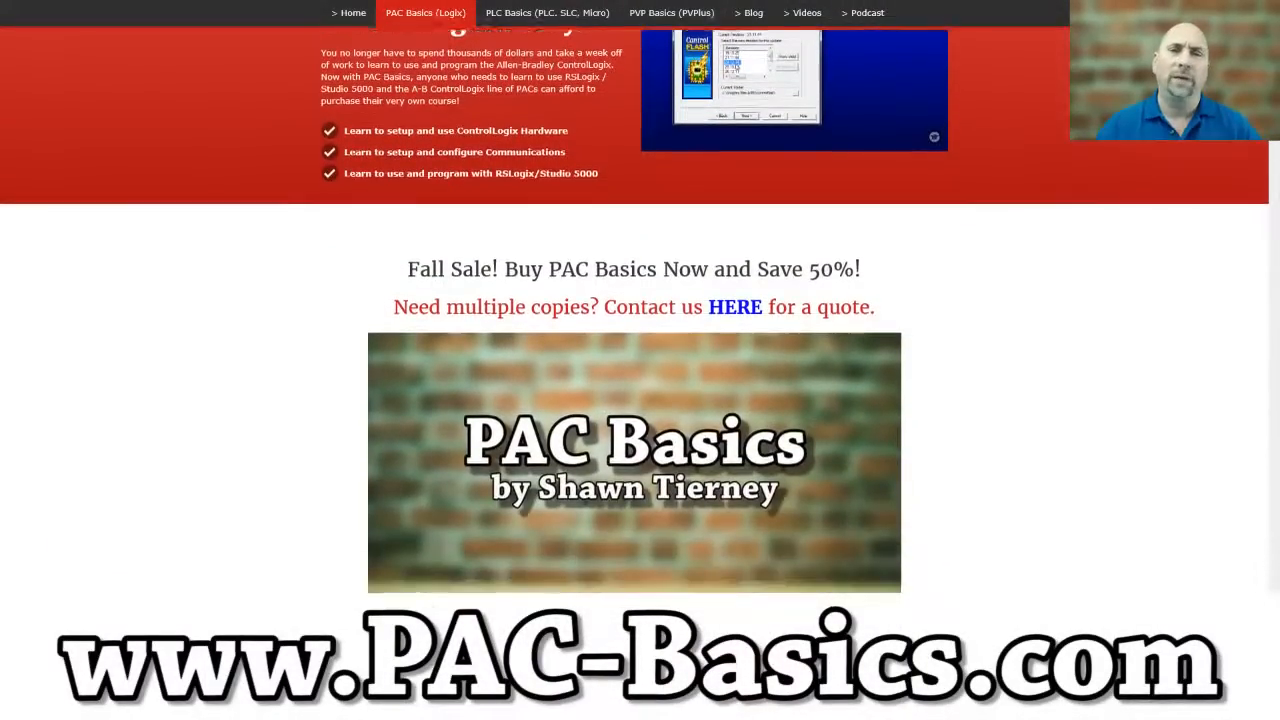
pyautogui.scroll(-3)
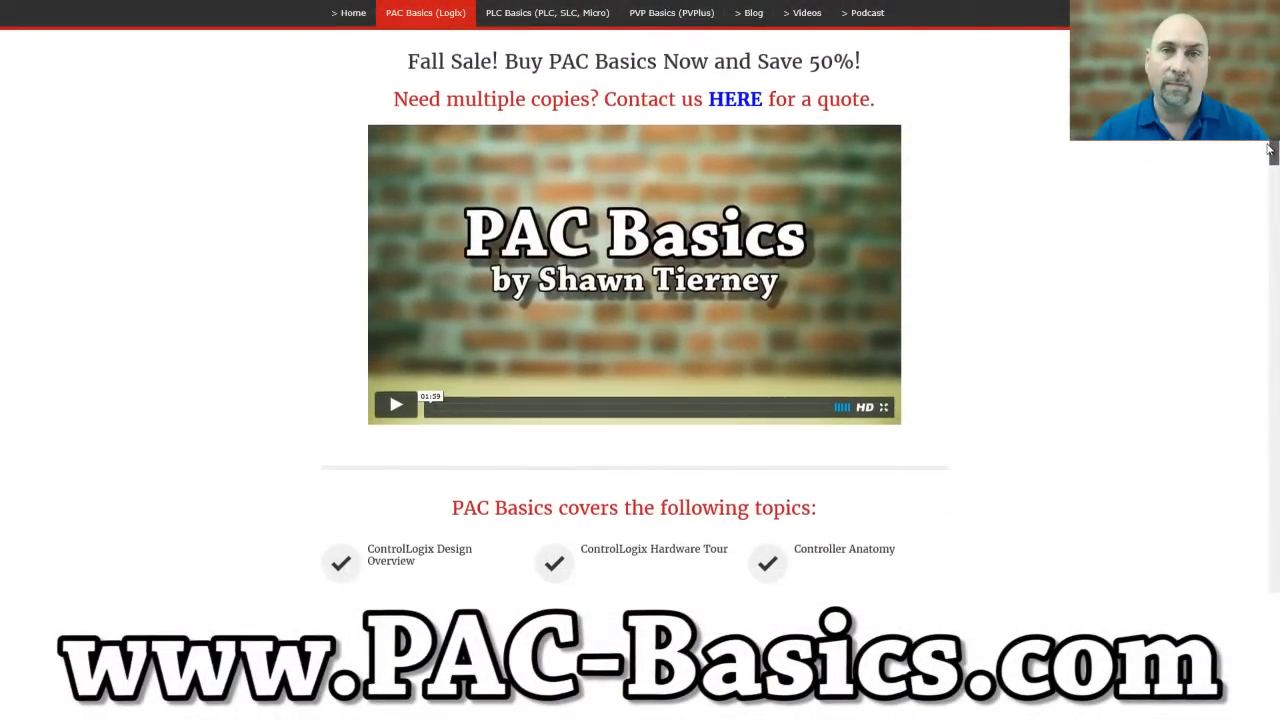
pyautogui.scroll(-3)
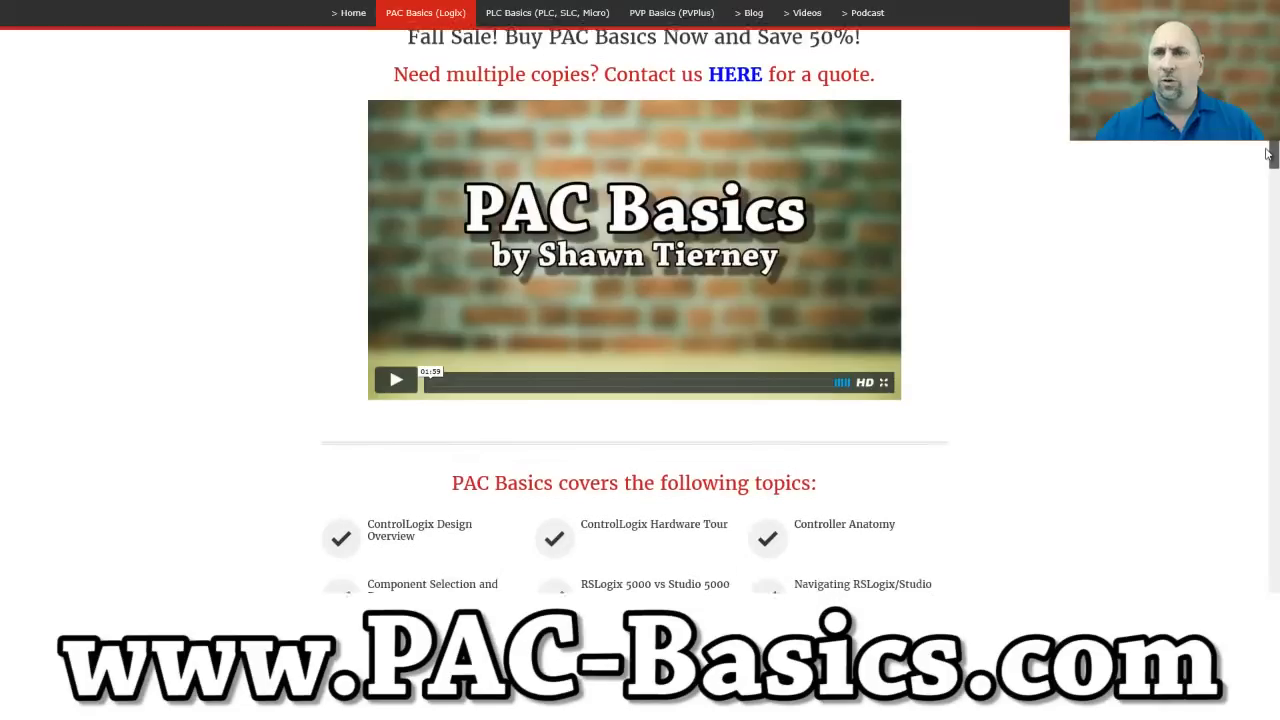
pyautogui.scroll(-3)
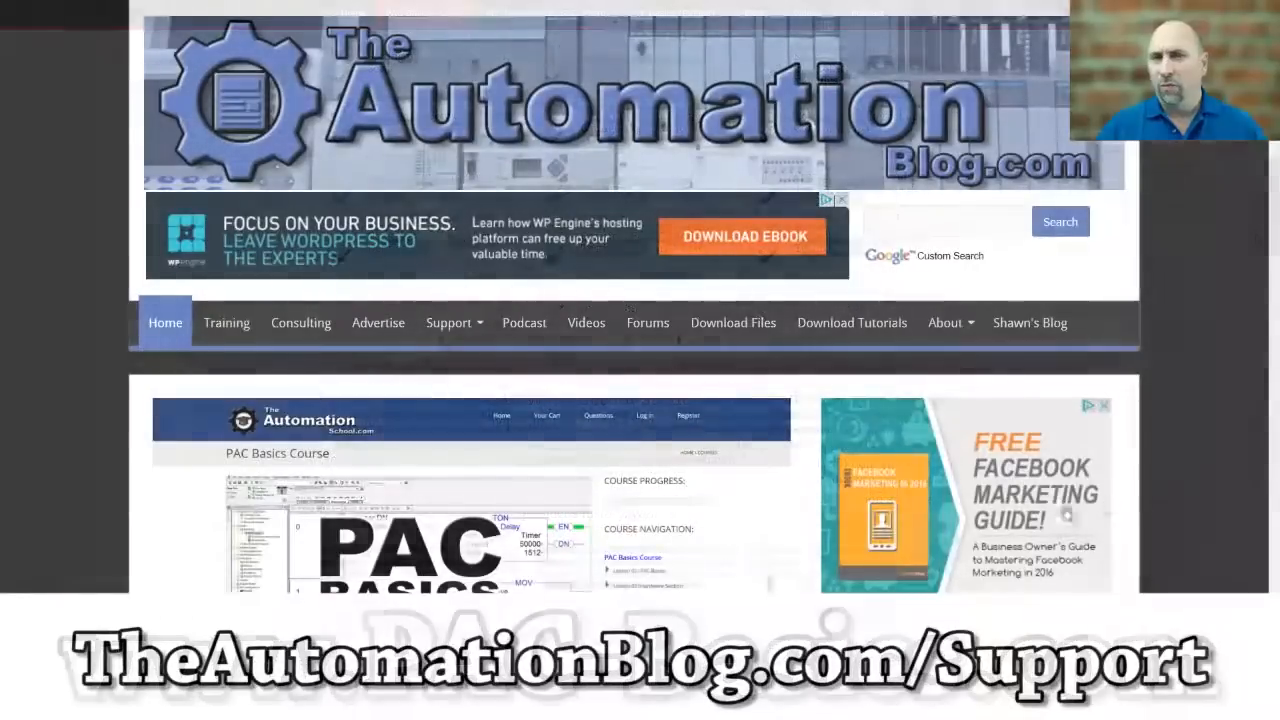
# View The Automation Blog's Support page and scroll through the premium membership details
pyautogui.click(449, 322)
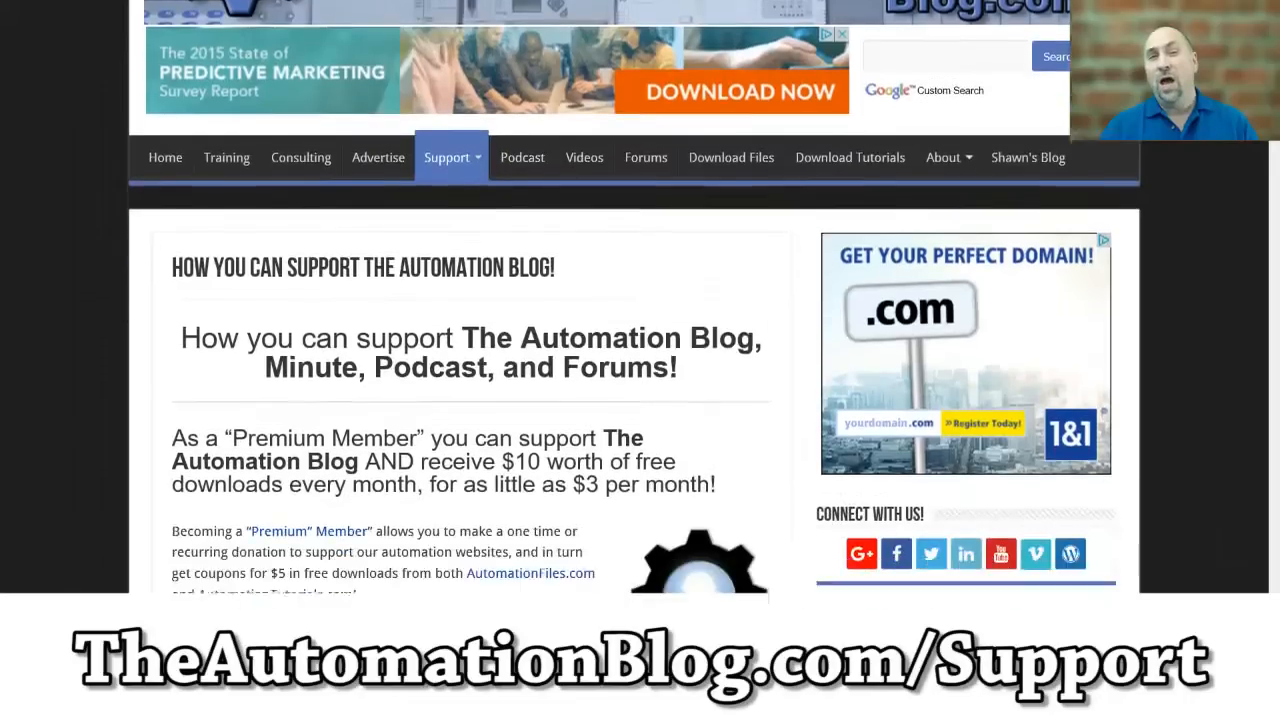
pyautogui.scroll(-3)
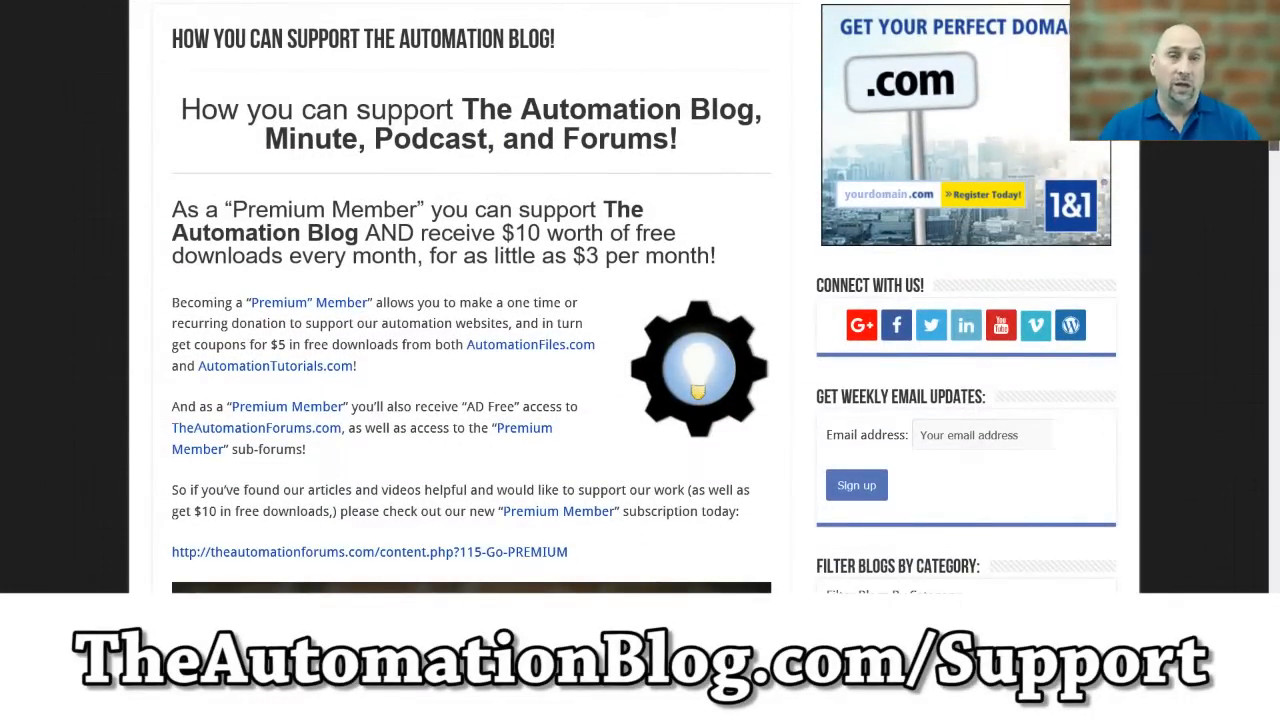
pyautogui.scroll(-3)
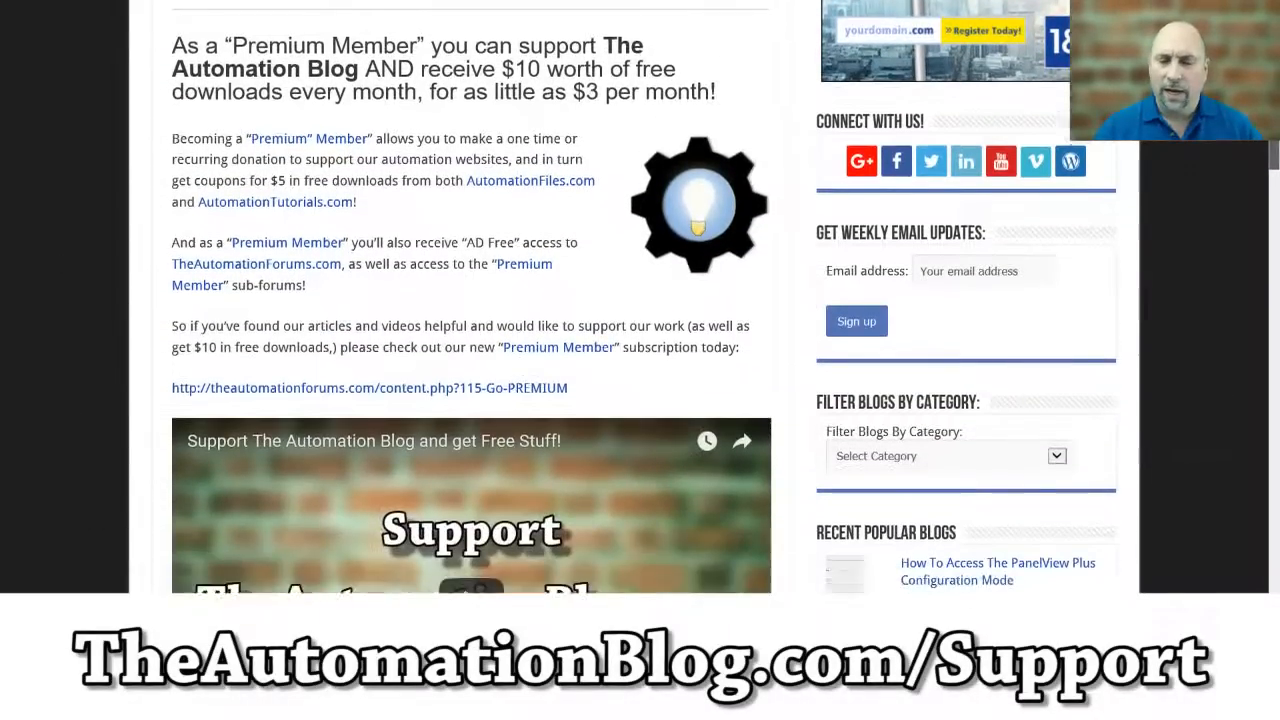
pyautogui.scroll(-3)
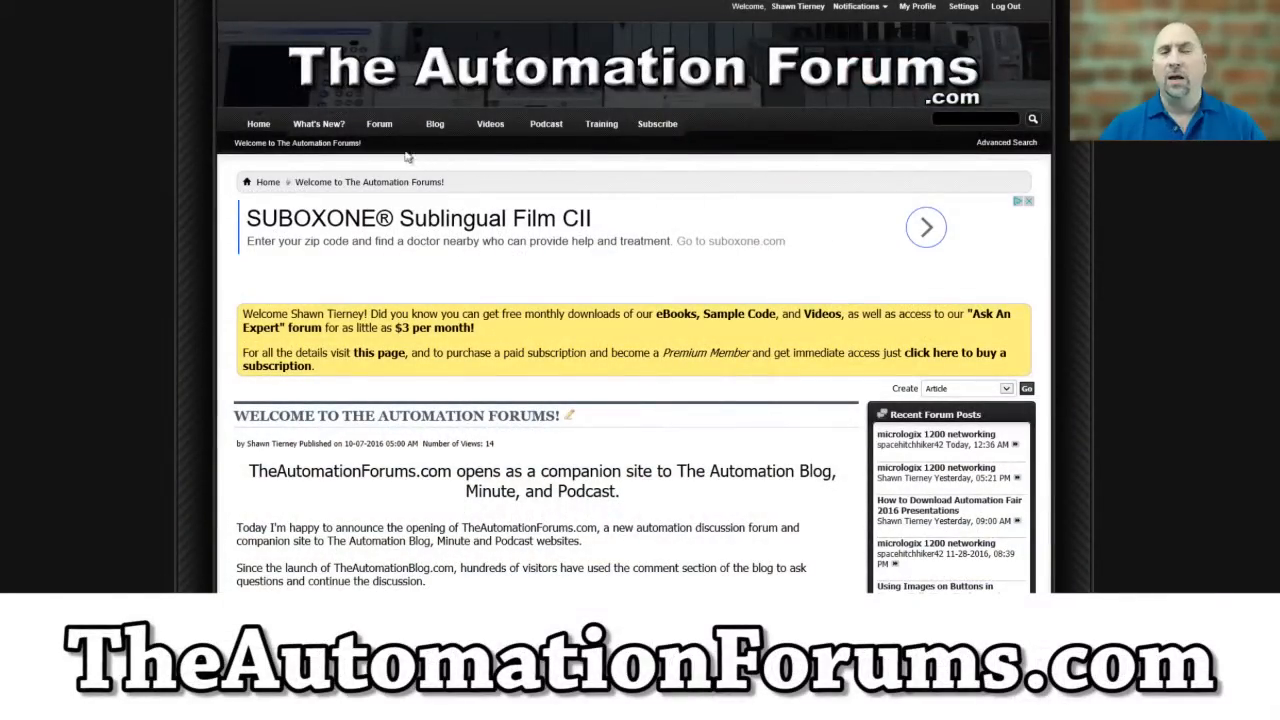
# Show TheAutomationForums.com forum index listing the Premium Rewards and Ask An Expert sub-forums
pyautogui.click(379, 123)
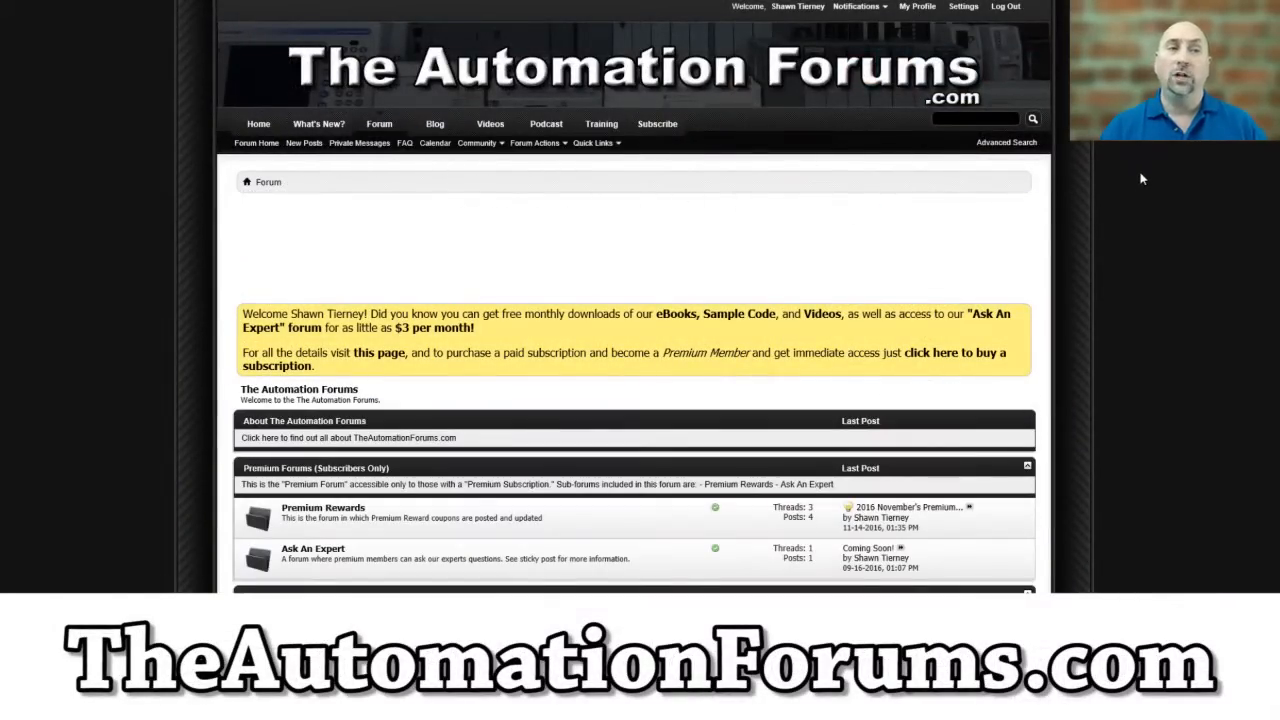